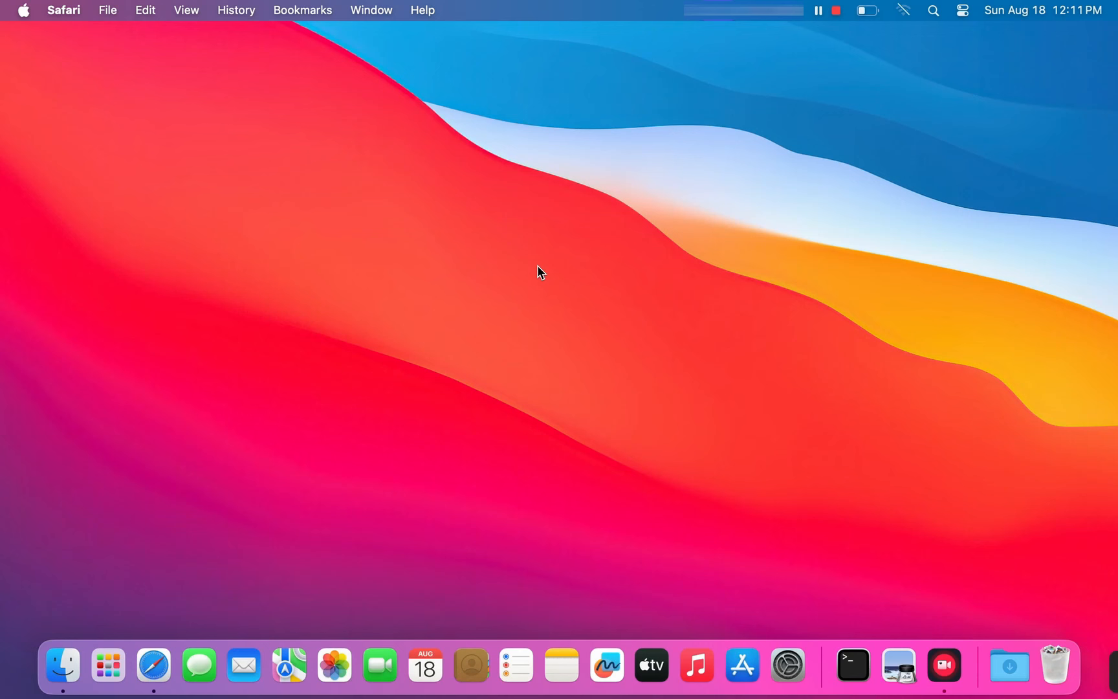
Step: Open System Settings from the Apple menu and go to General > Sharing
click(22, 9)
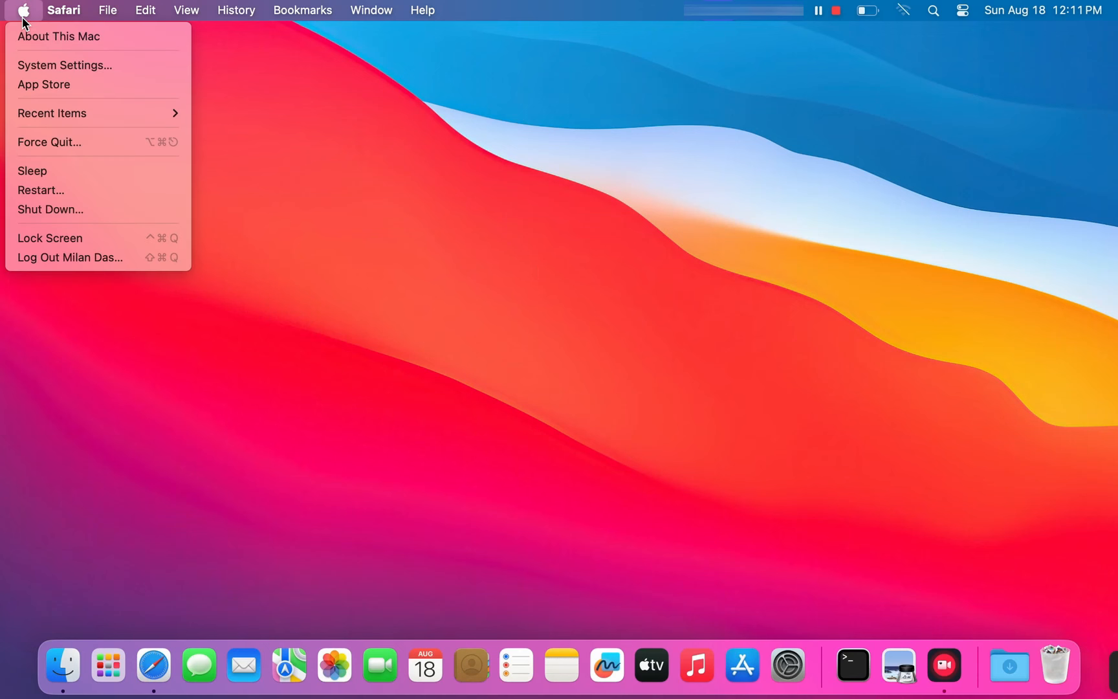
mouse_move(85, 65)
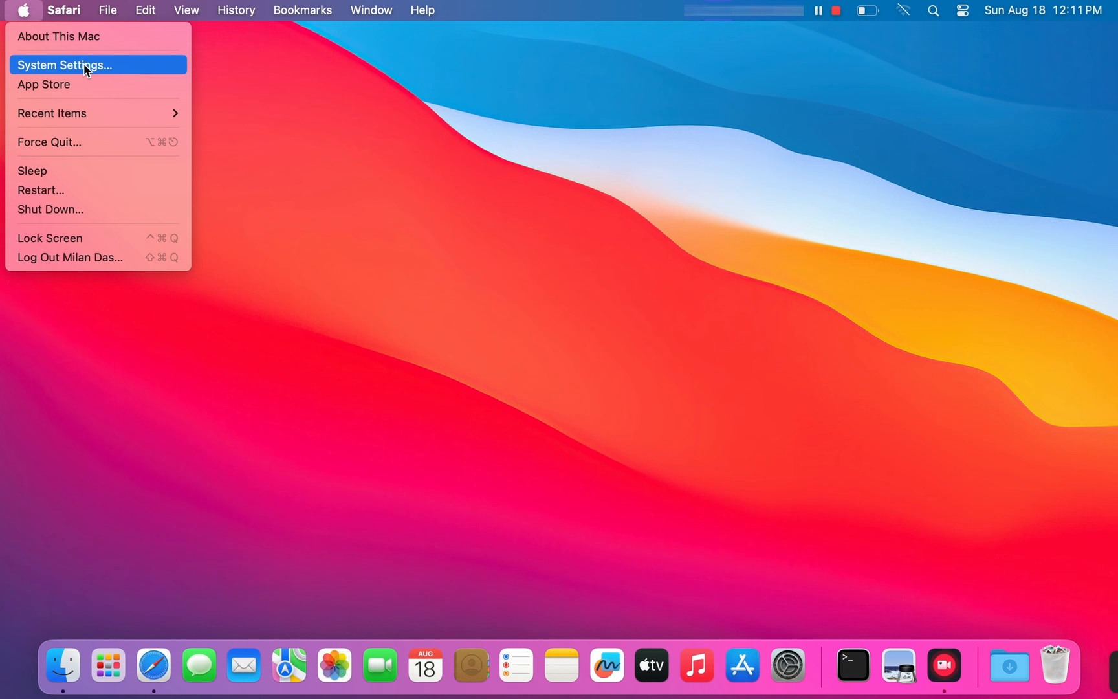
click(64, 64)
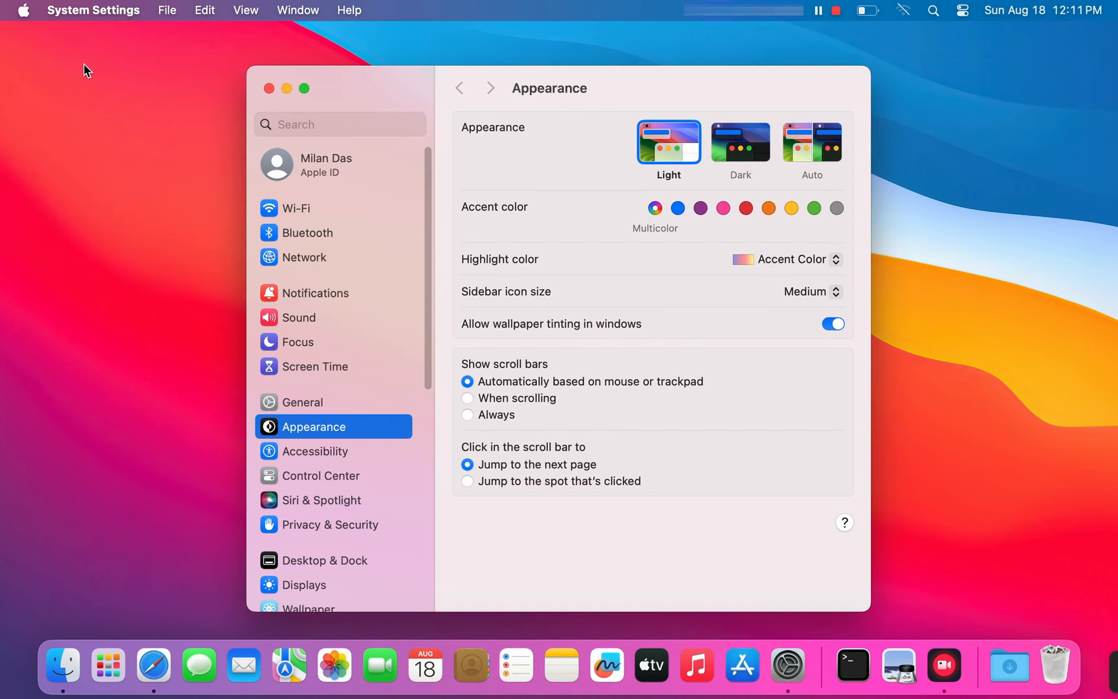
click(302, 401)
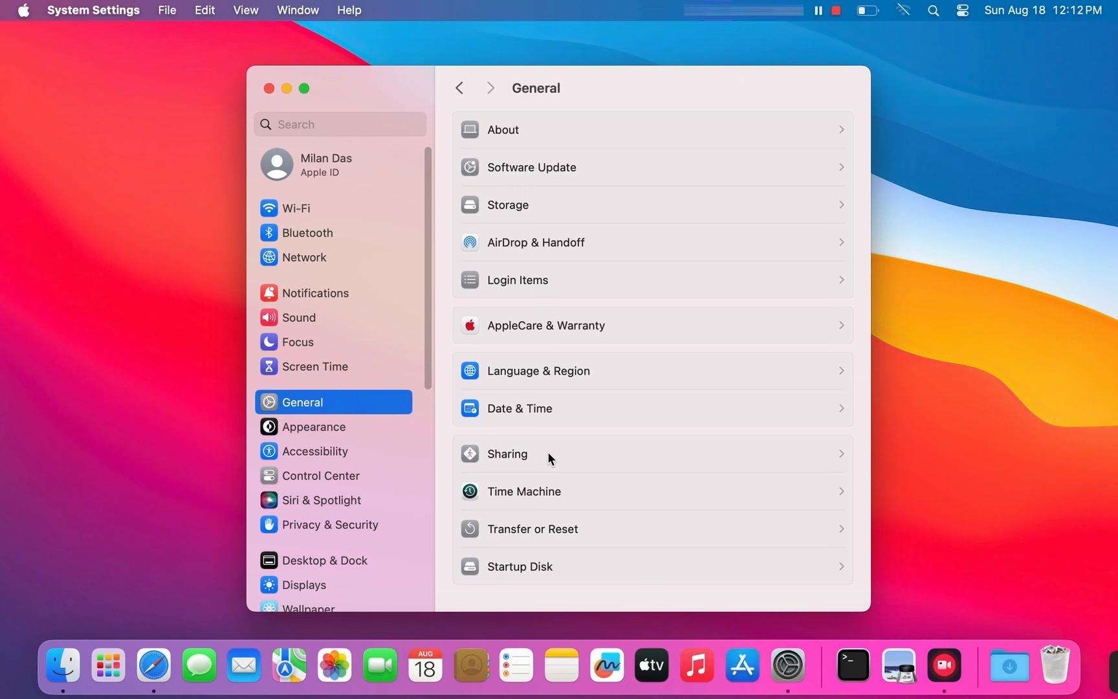
click(507, 454)
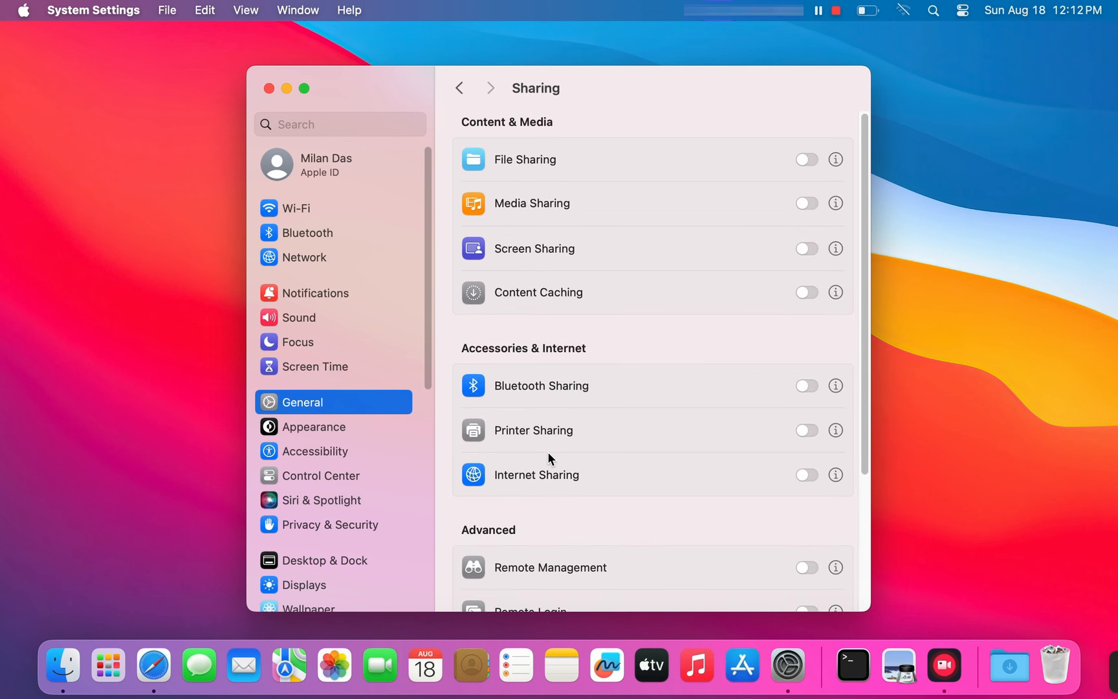
mouse_move(539, 483)
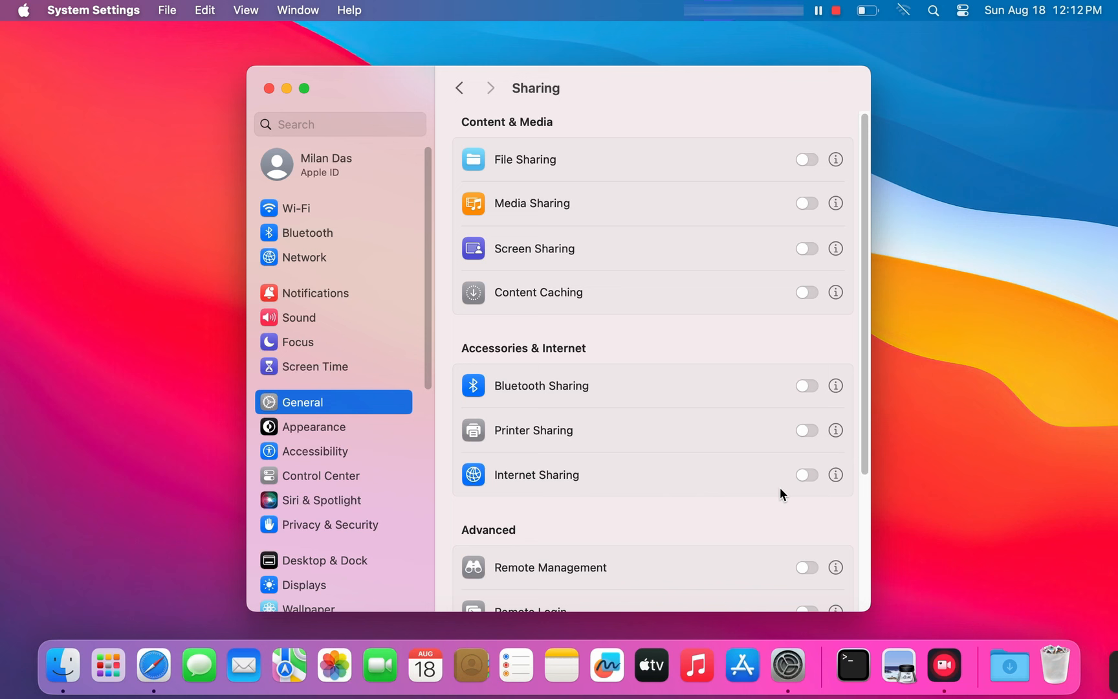
mouse_move(838, 487)
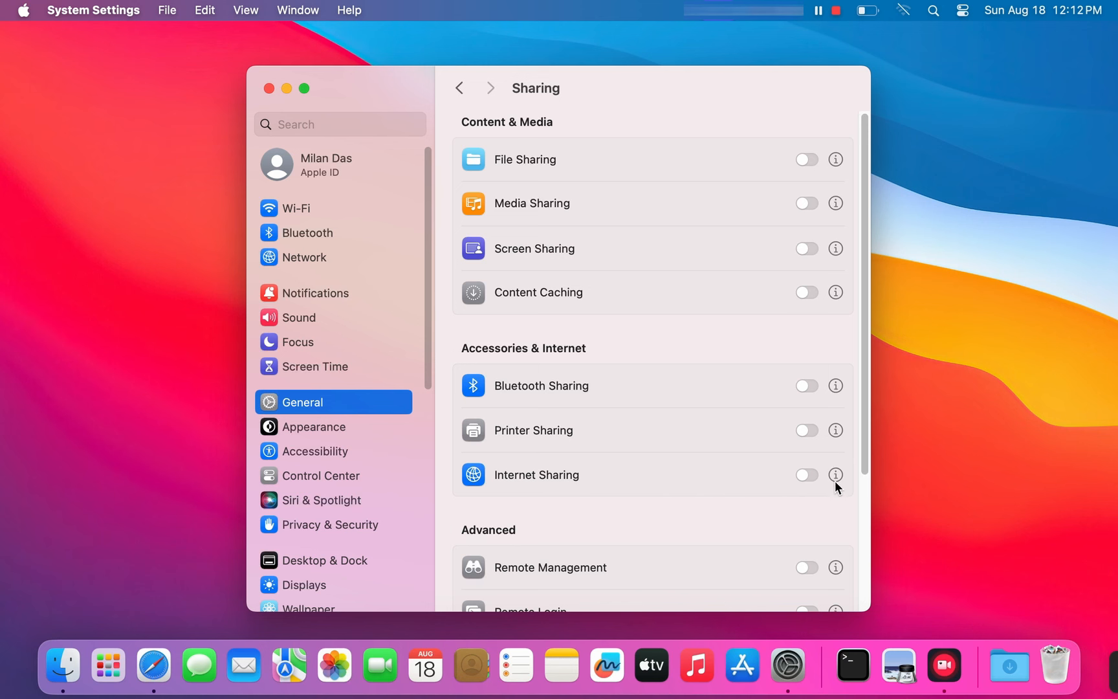
Step: Open the Internet Sharing details and keep sharing from USB 10/100/1000 LAN
click(835, 474)
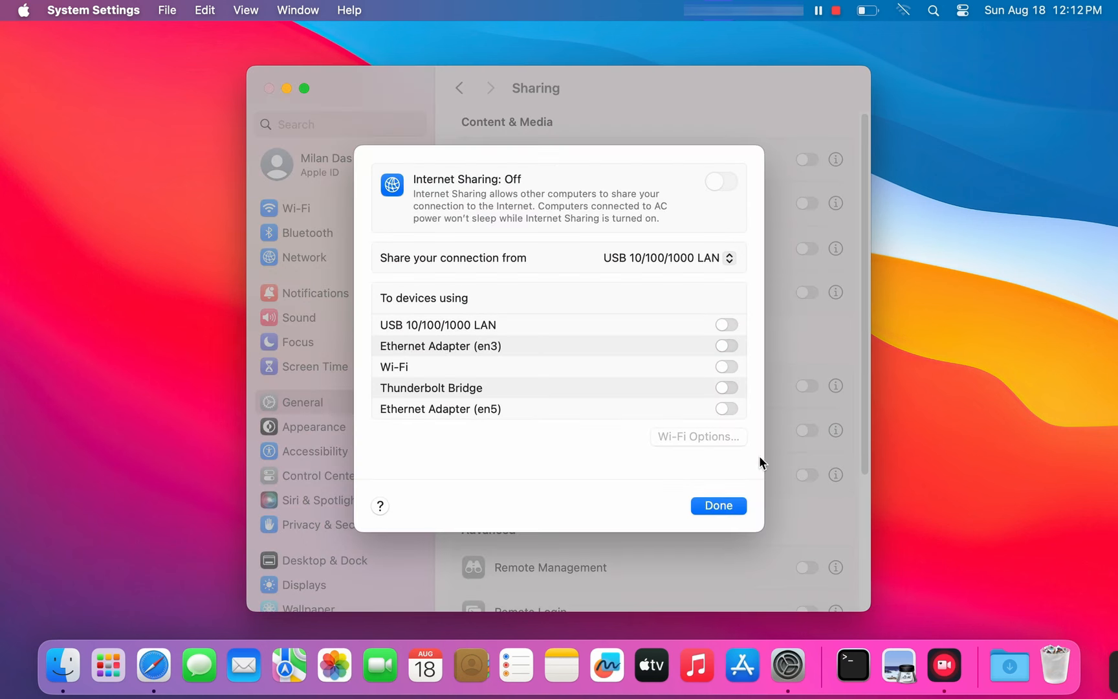
mouse_move(626, 407)
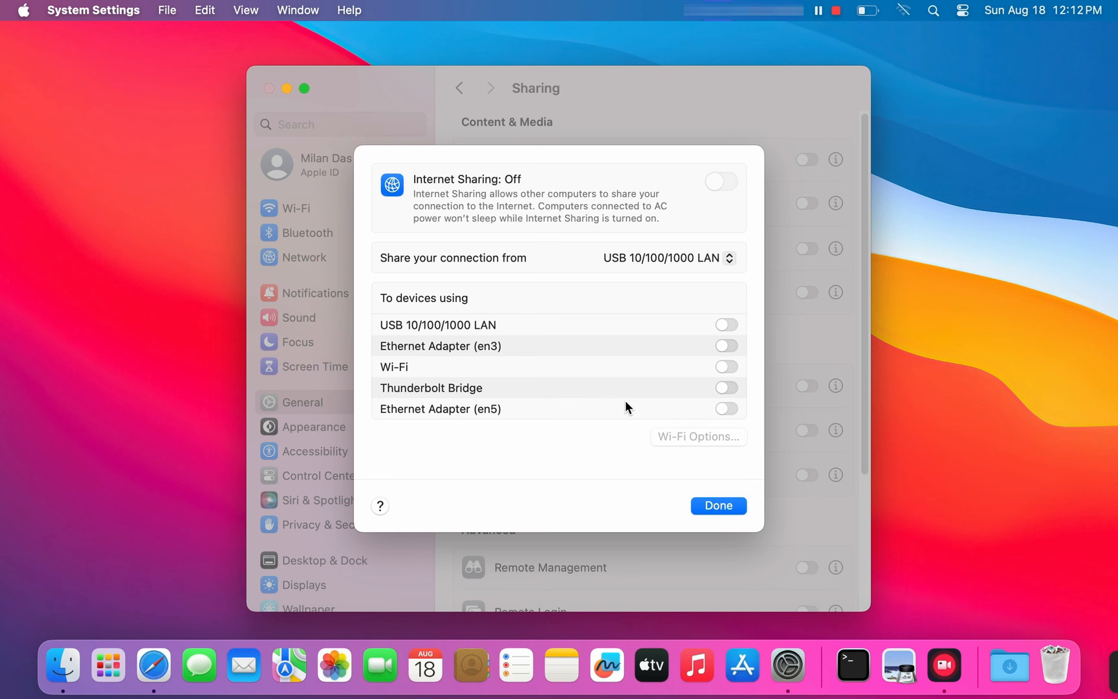
mouse_move(466, 302)
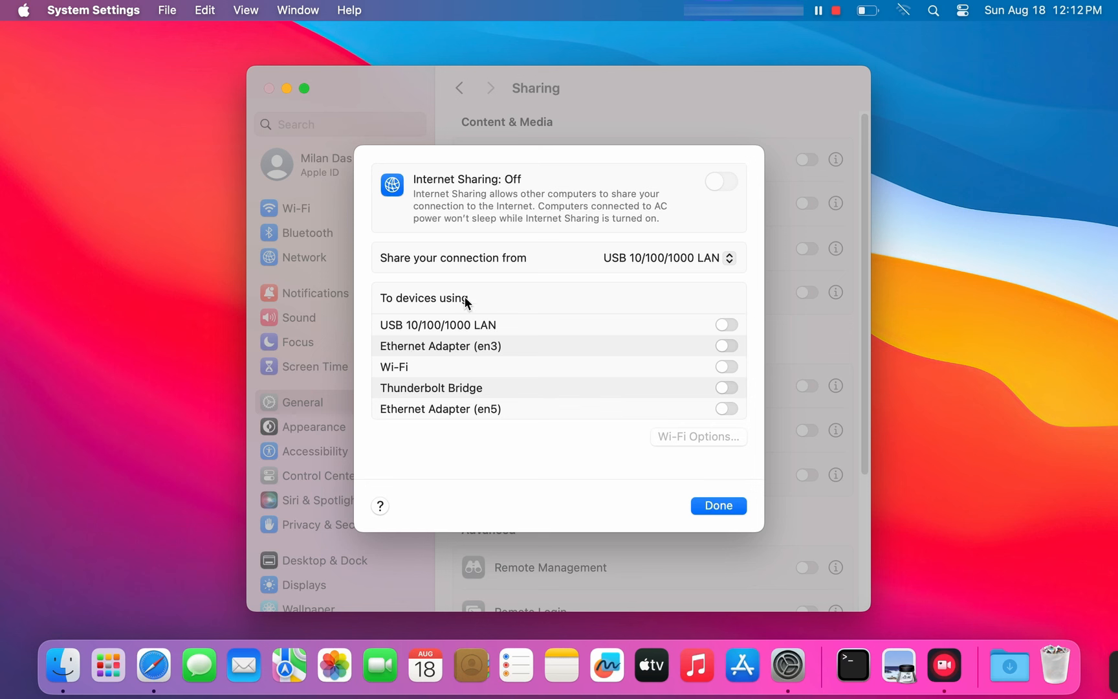
mouse_move(517, 270)
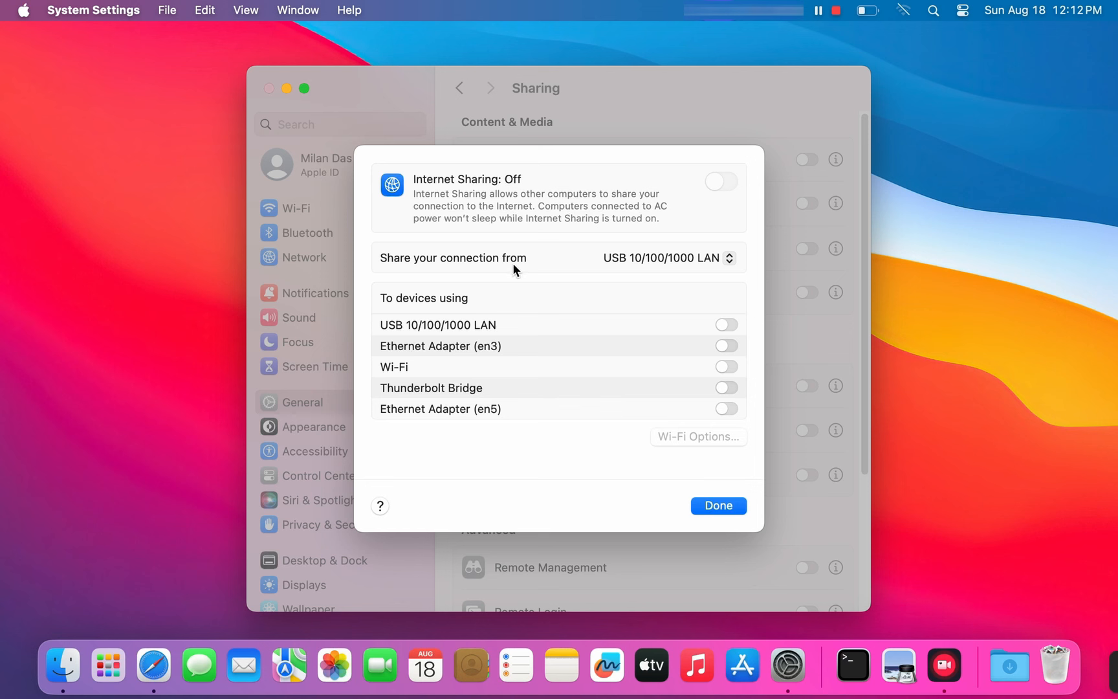
click(666, 258)
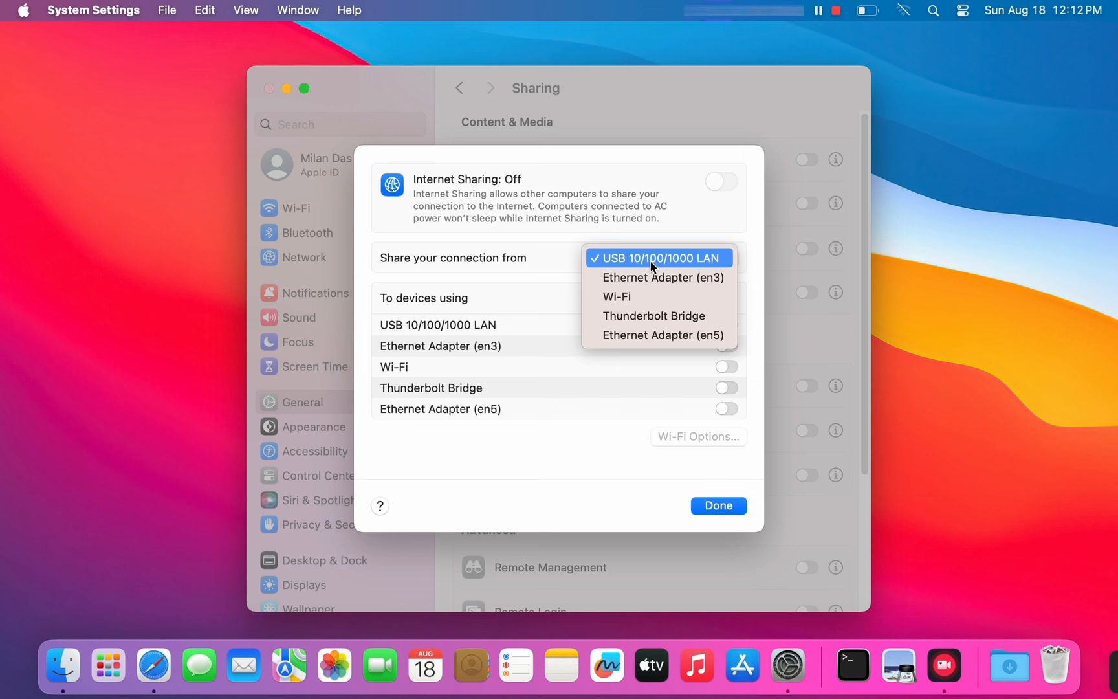
mouse_move(662, 268)
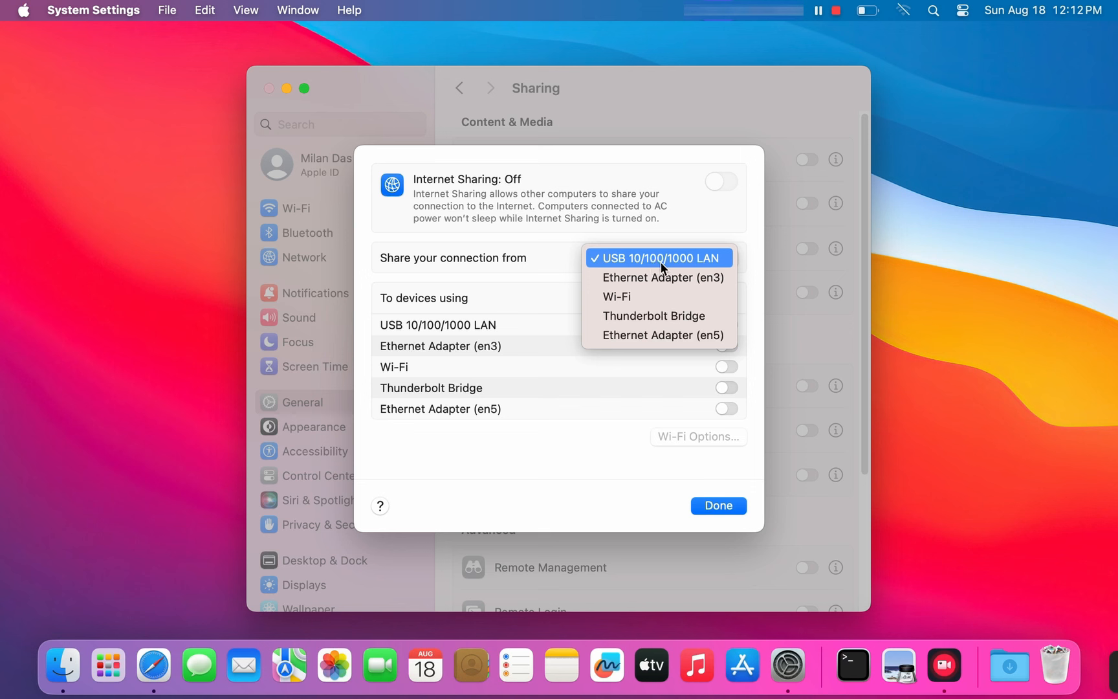
mouse_move(660, 270)
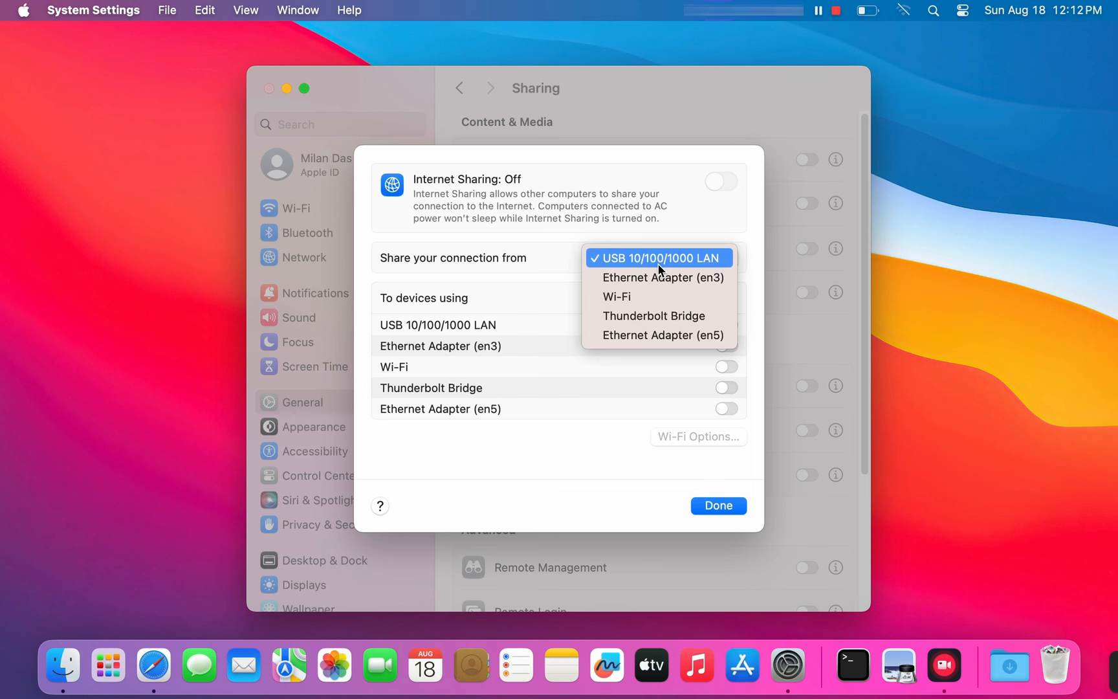
mouse_move(660, 296)
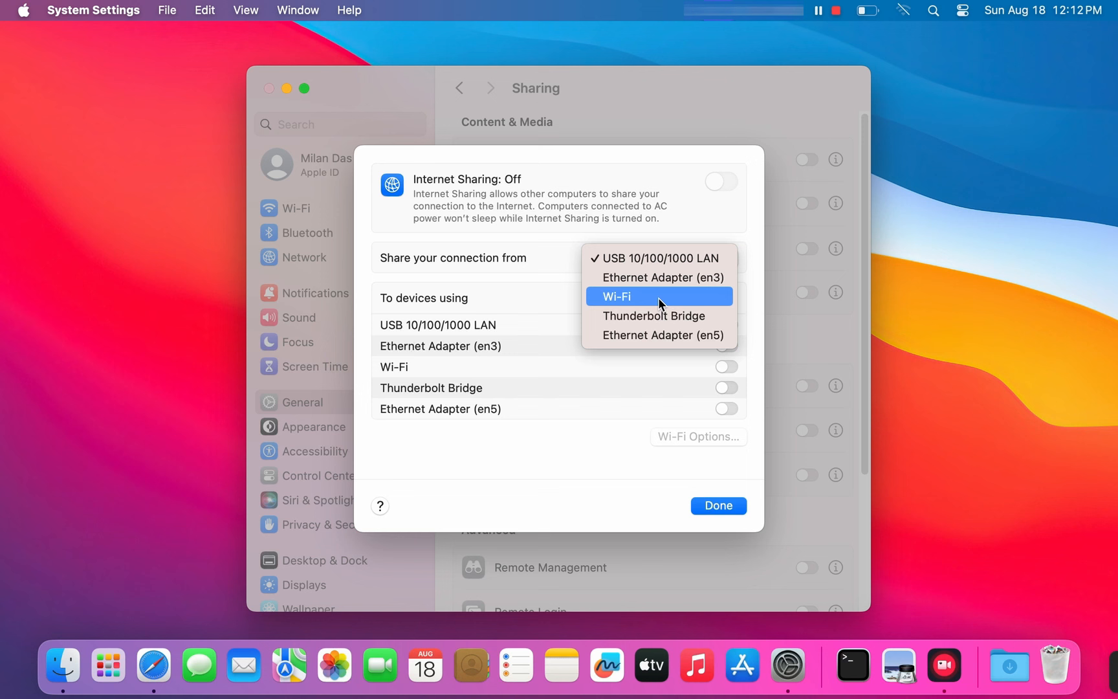
mouse_move(659, 277)
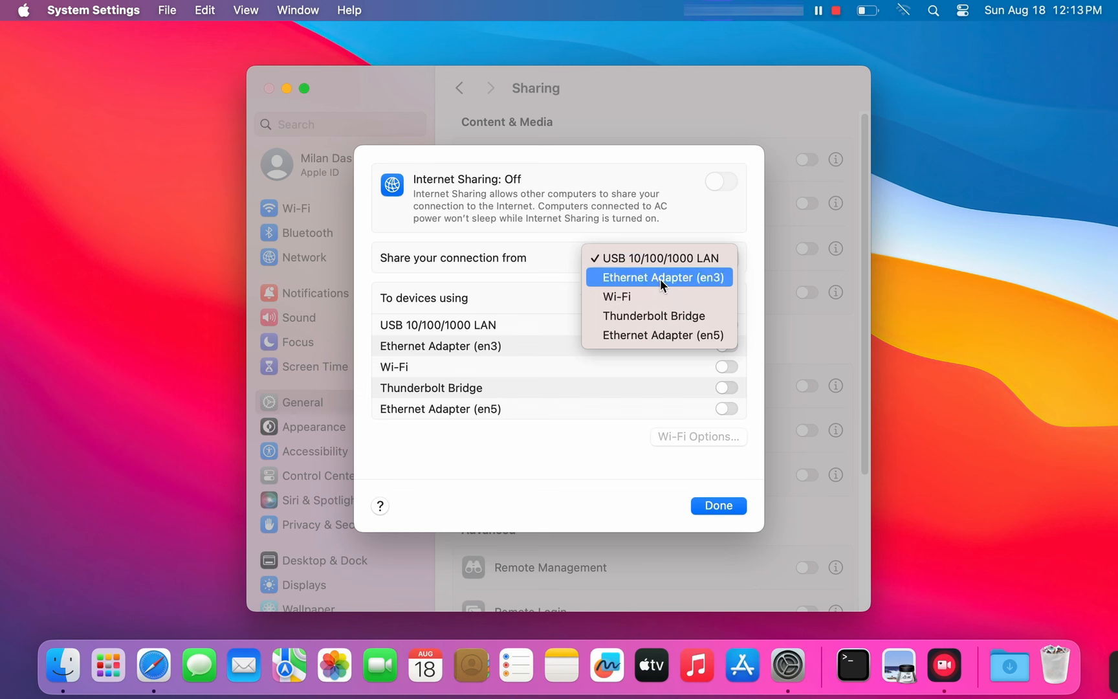
click(658, 257)
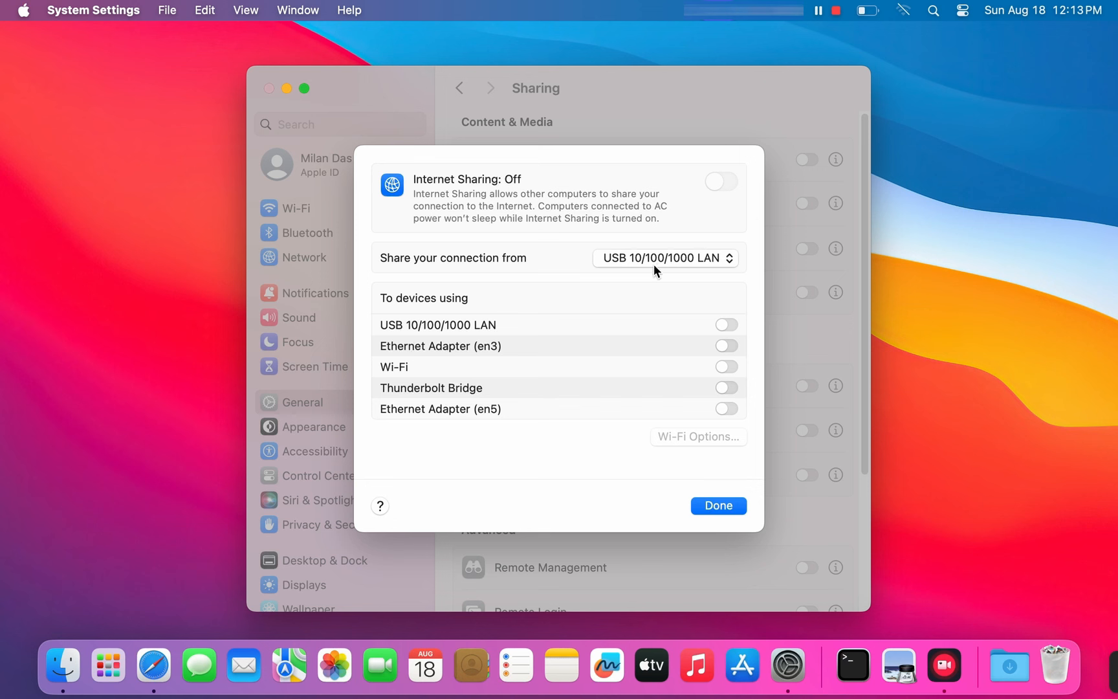
mouse_move(443, 319)
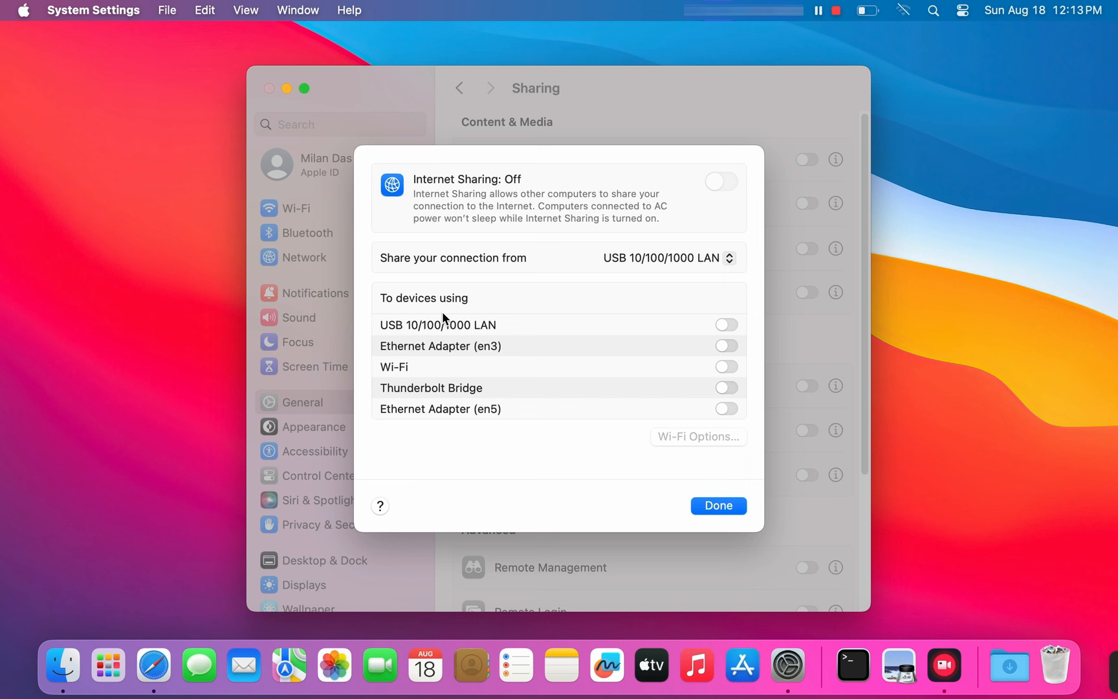
mouse_move(664, 375)
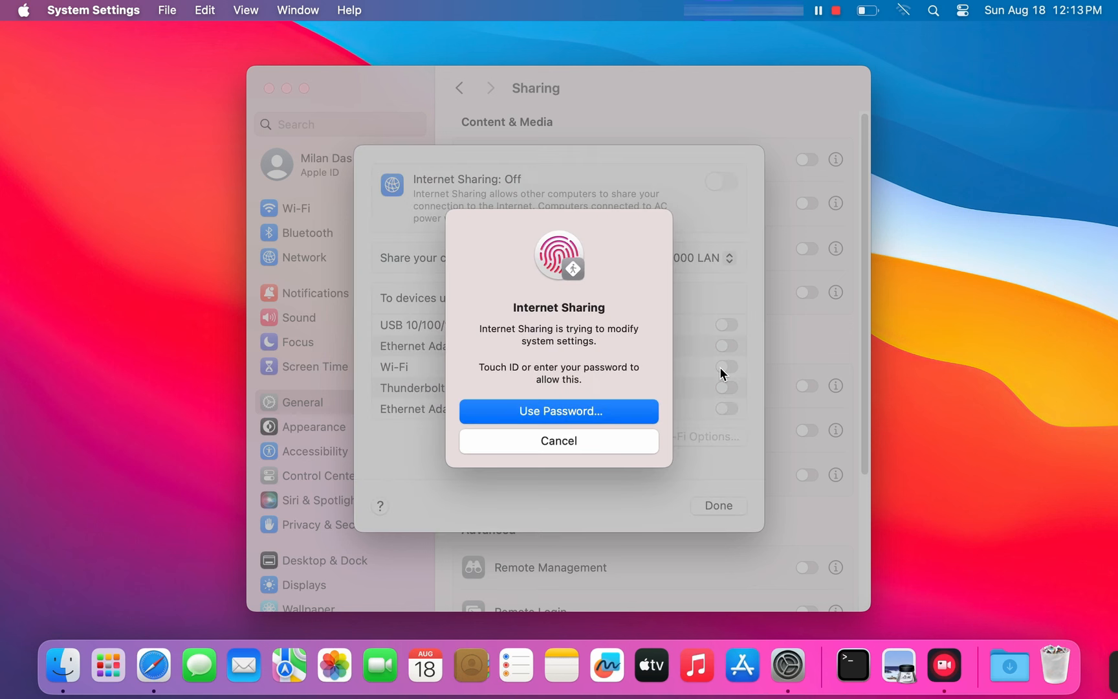
Step: Authorize changes to sharing settings with the administrator password
click(559, 411)
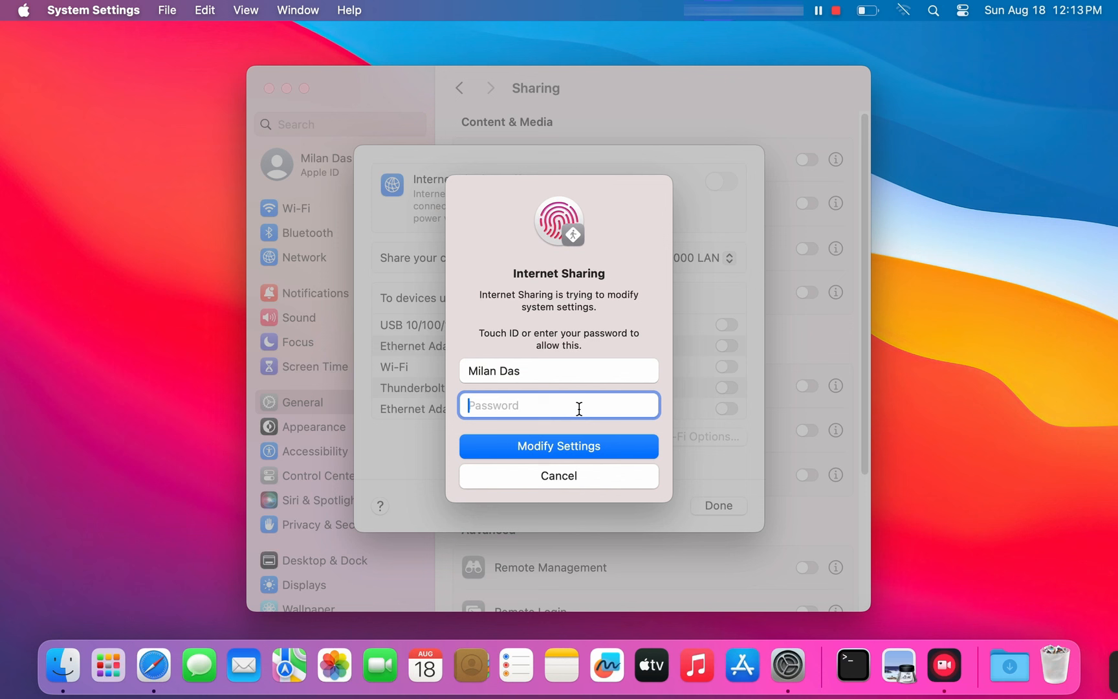
text(password)
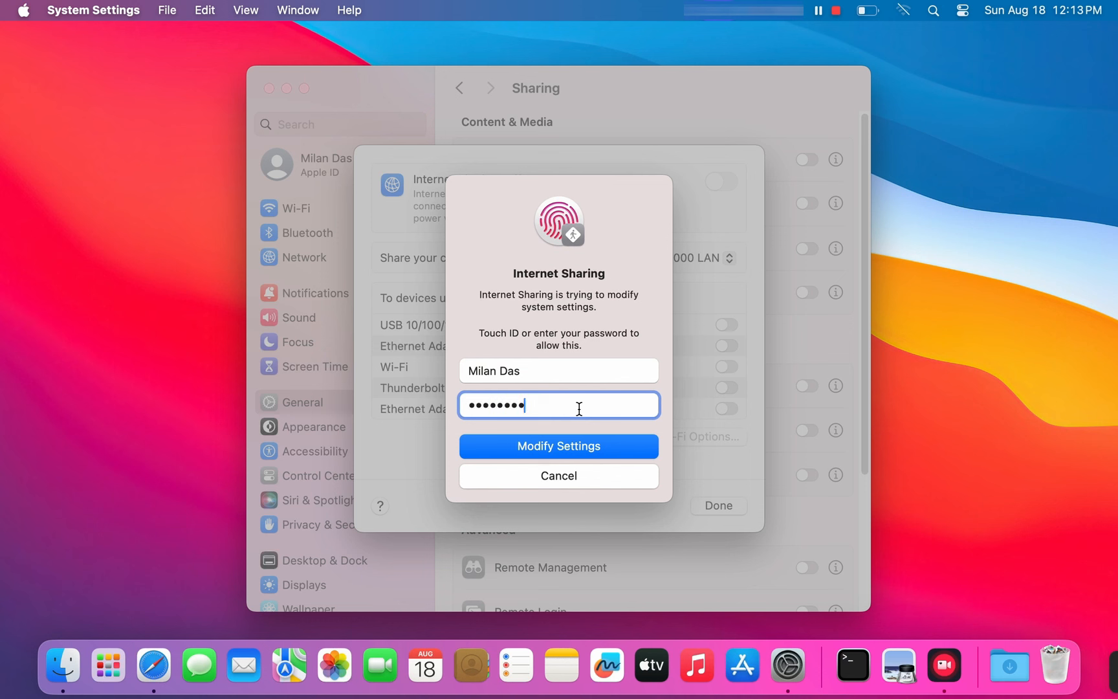
click(558, 445)
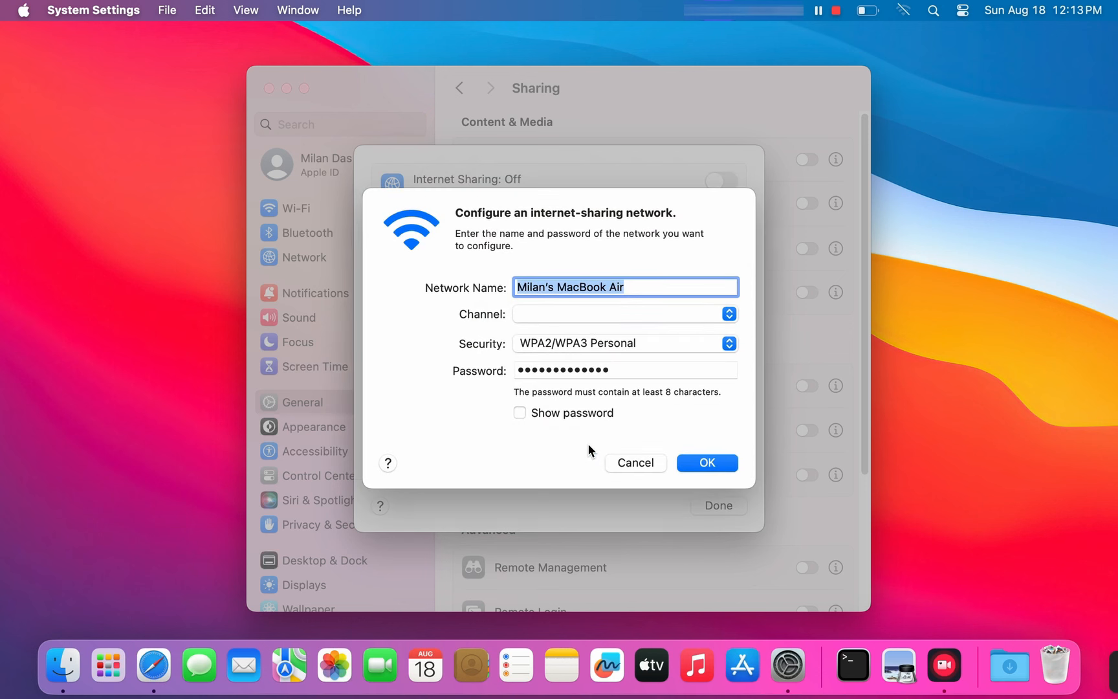
Step: Shorten the hotspot name to end at MacBook, set a new password, and save
click(626, 287)
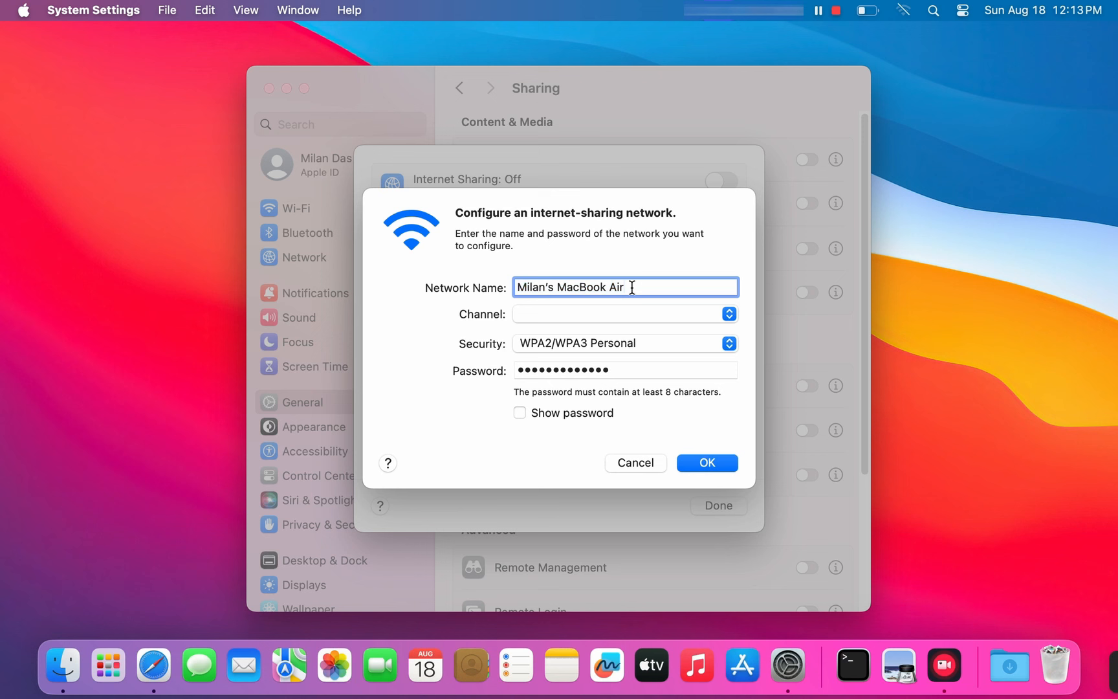
key(backspace)
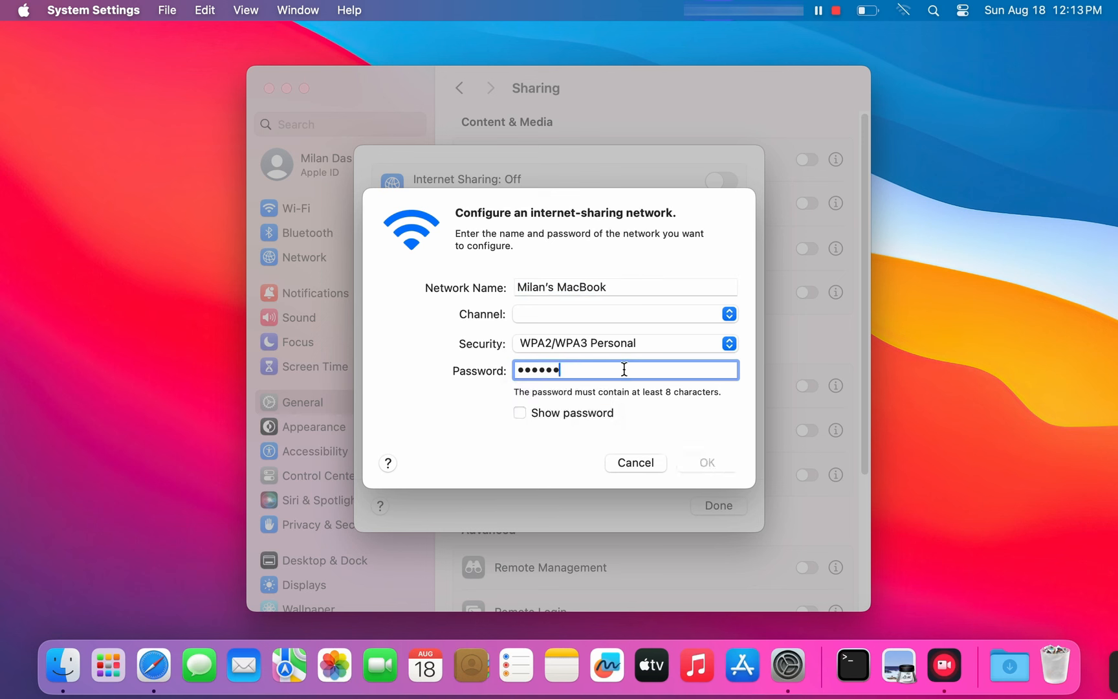
key(backspace)
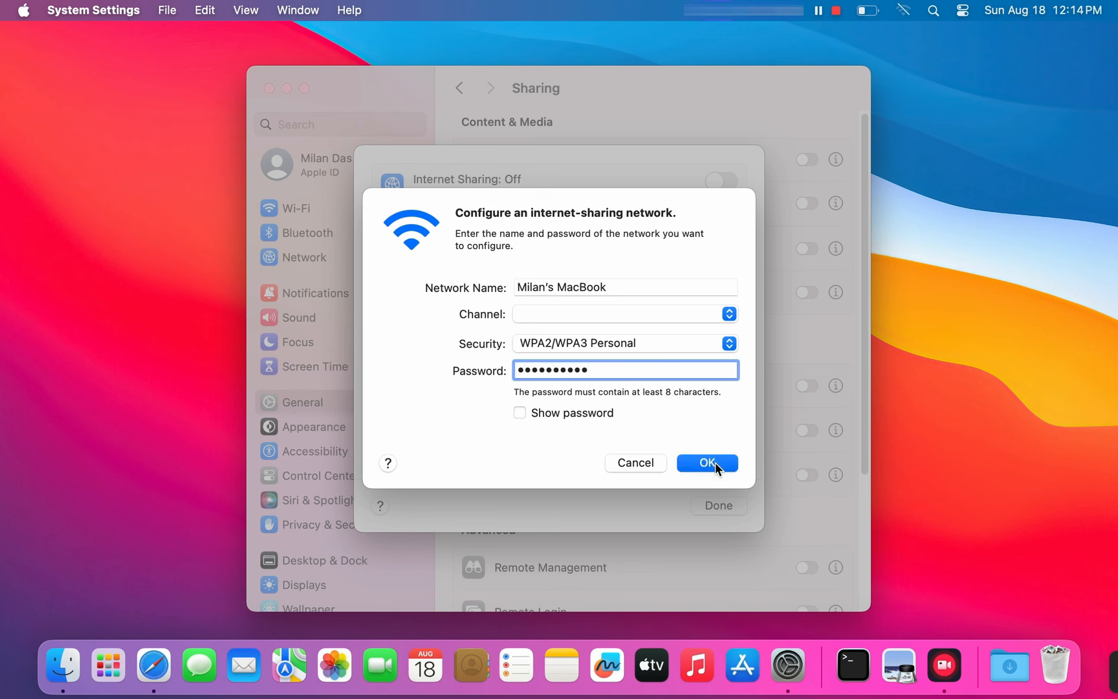
click(706, 463)
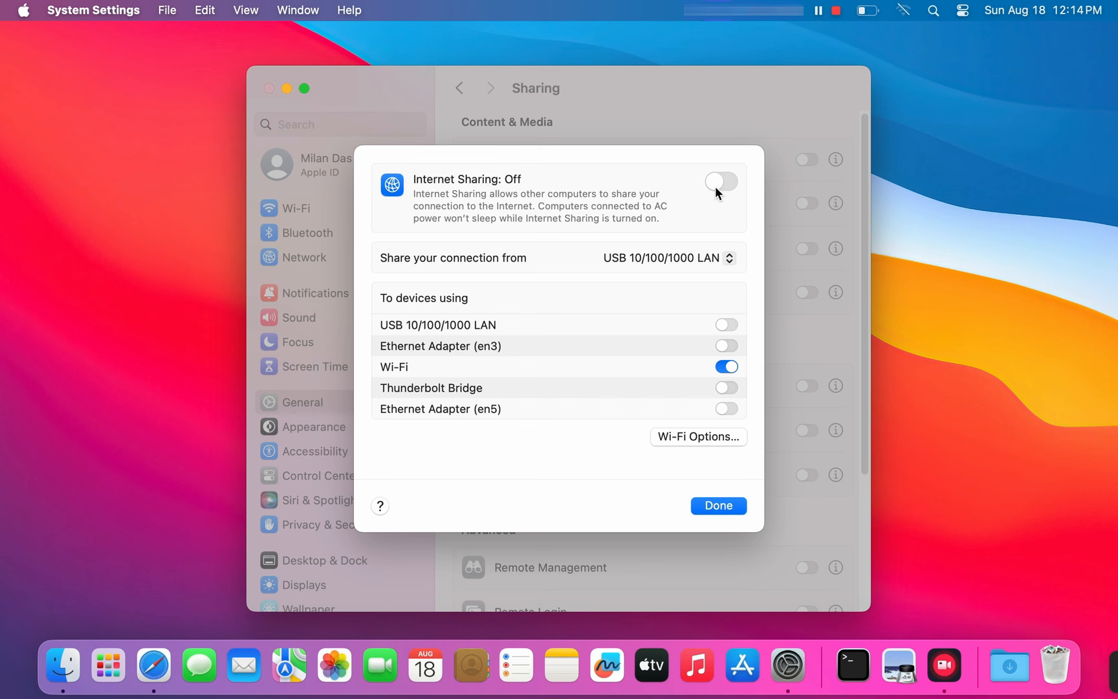
Step: Switch Internet Sharing on over Wi-Fi, confirm it, and close System Settings
click(720, 181)
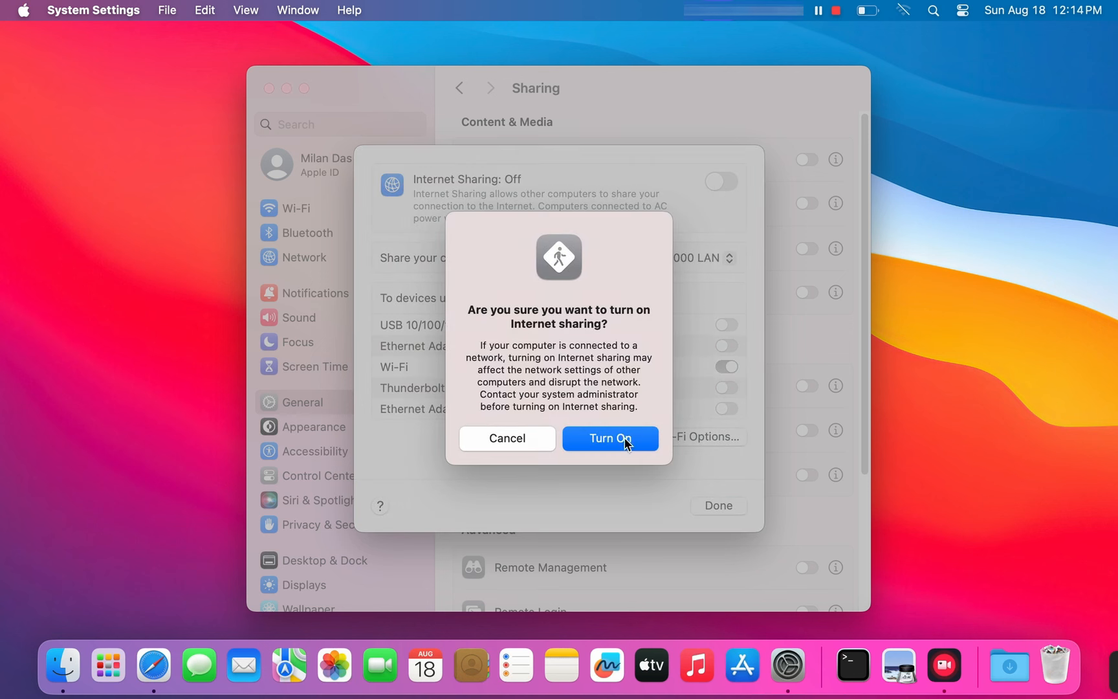
click(609, 438)
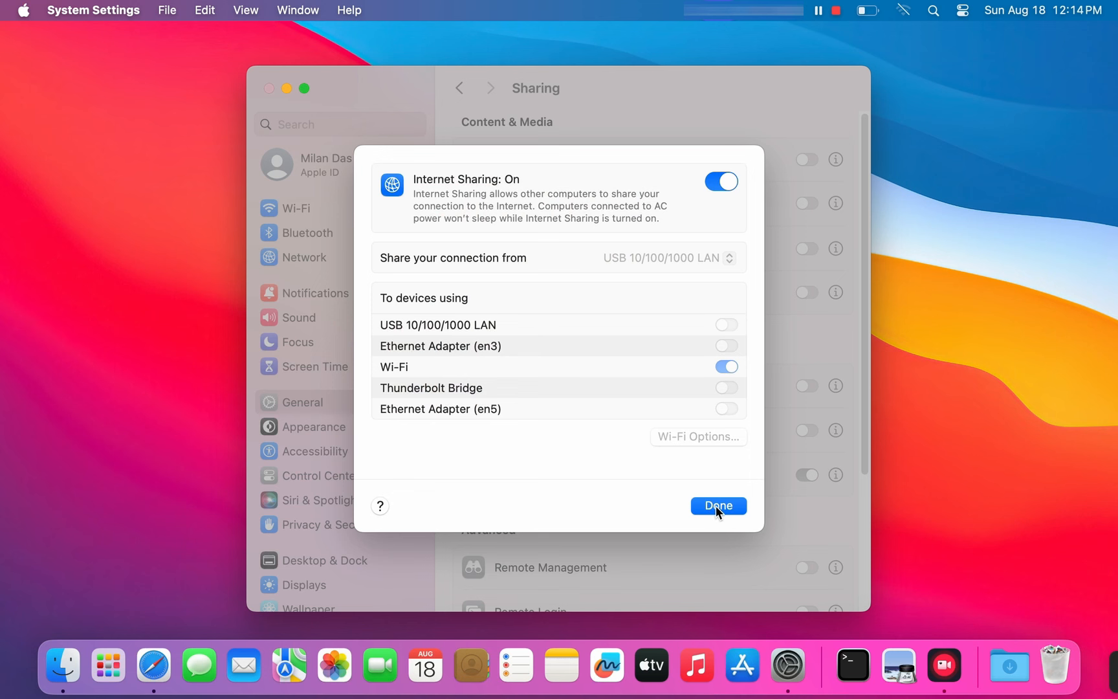
click(718, 506)
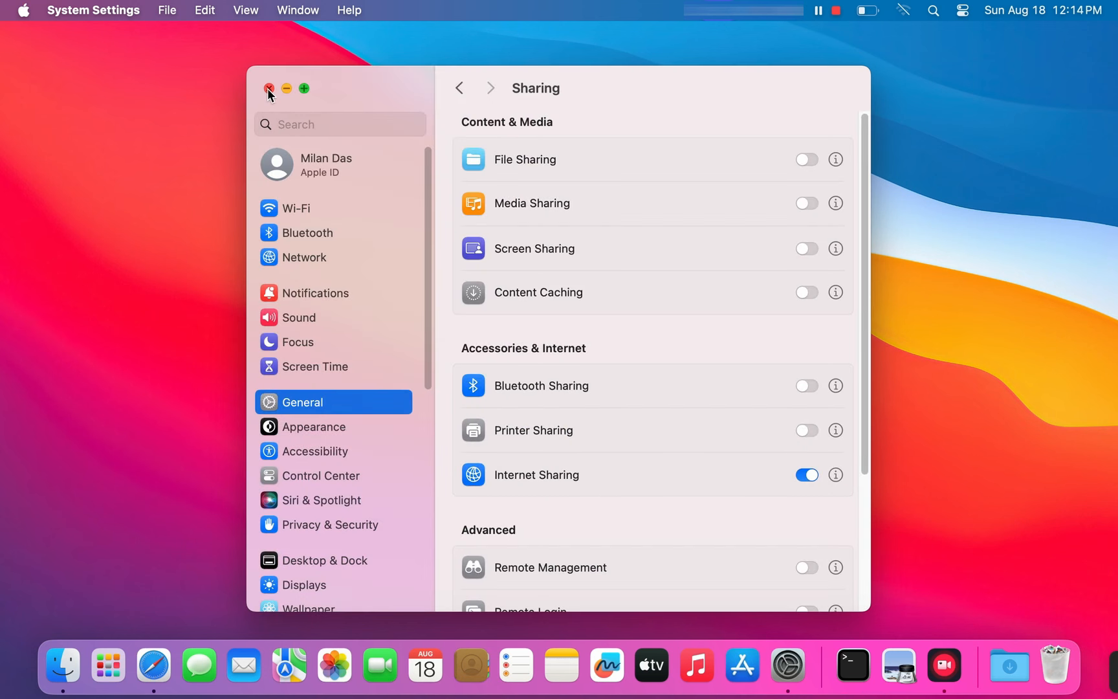
click(268, 89)
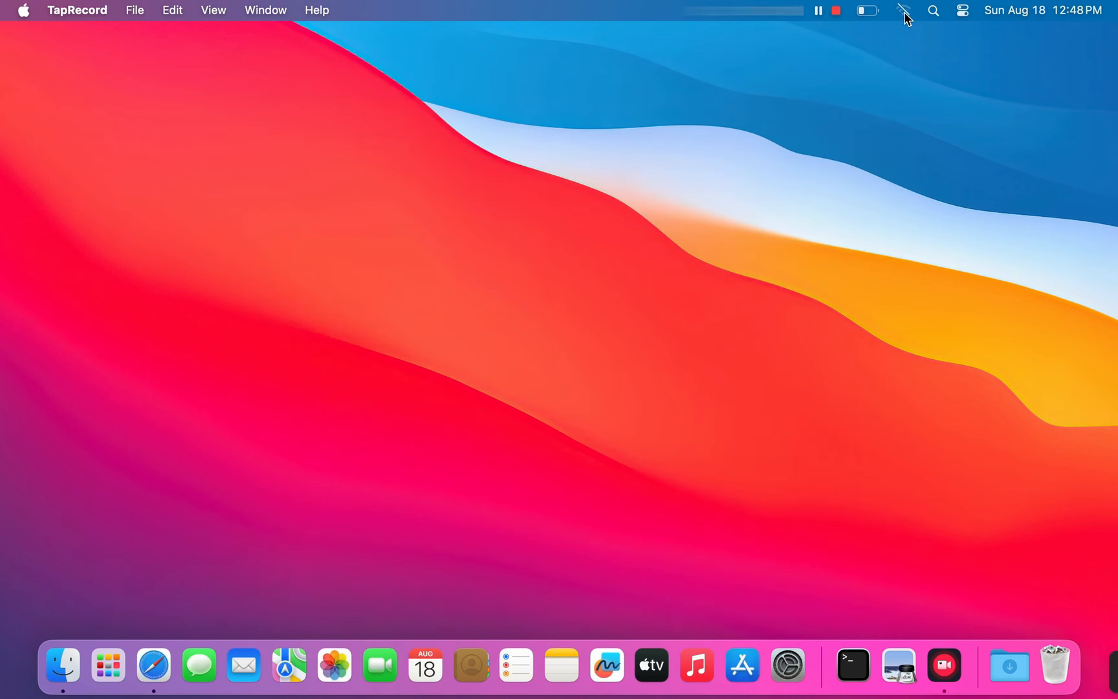
Step: Open the menu bar Wi-Fi menu showing Internet Sharing mode on channel 11
click(903, 9)
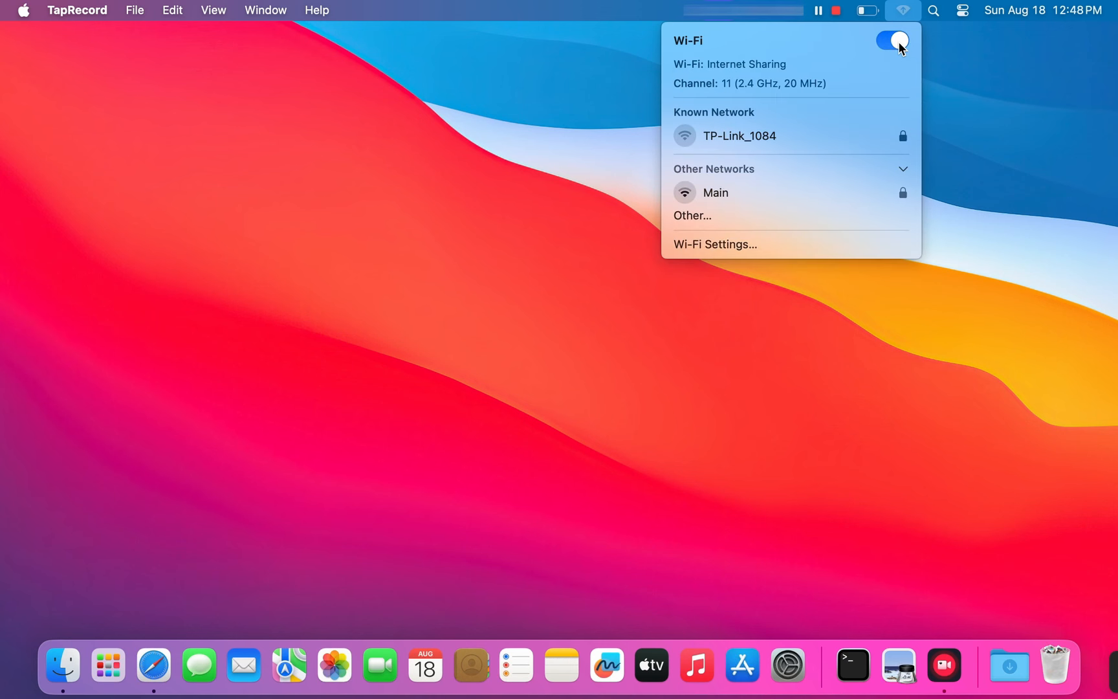
mouse_move(770, 74)
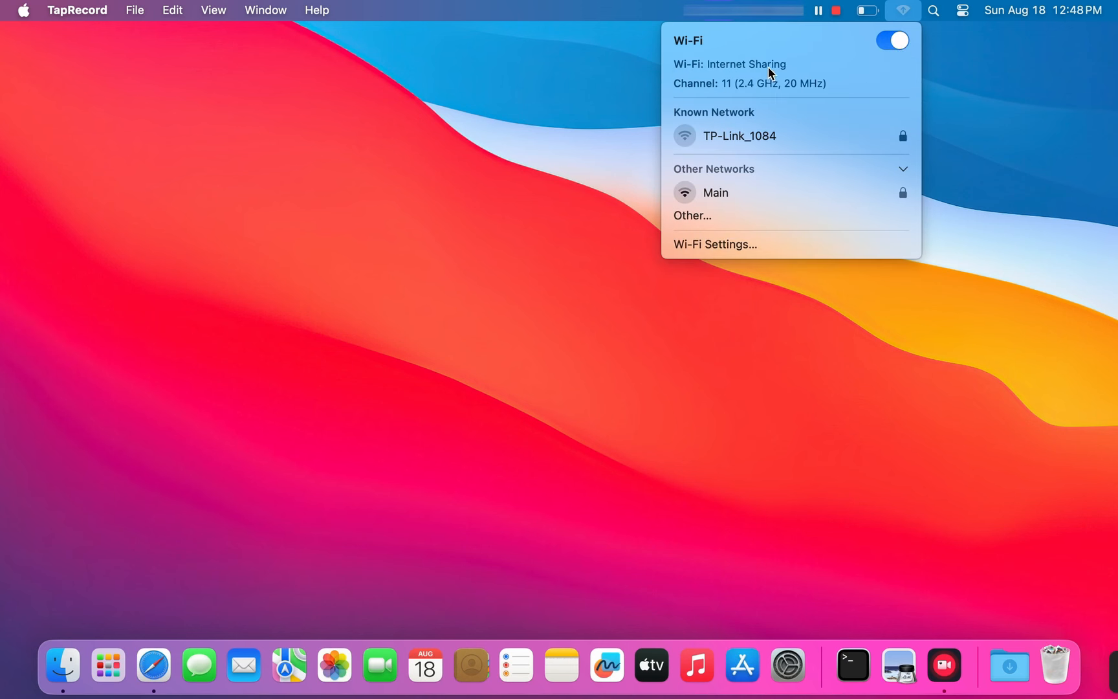
mouse_move(810, 96)
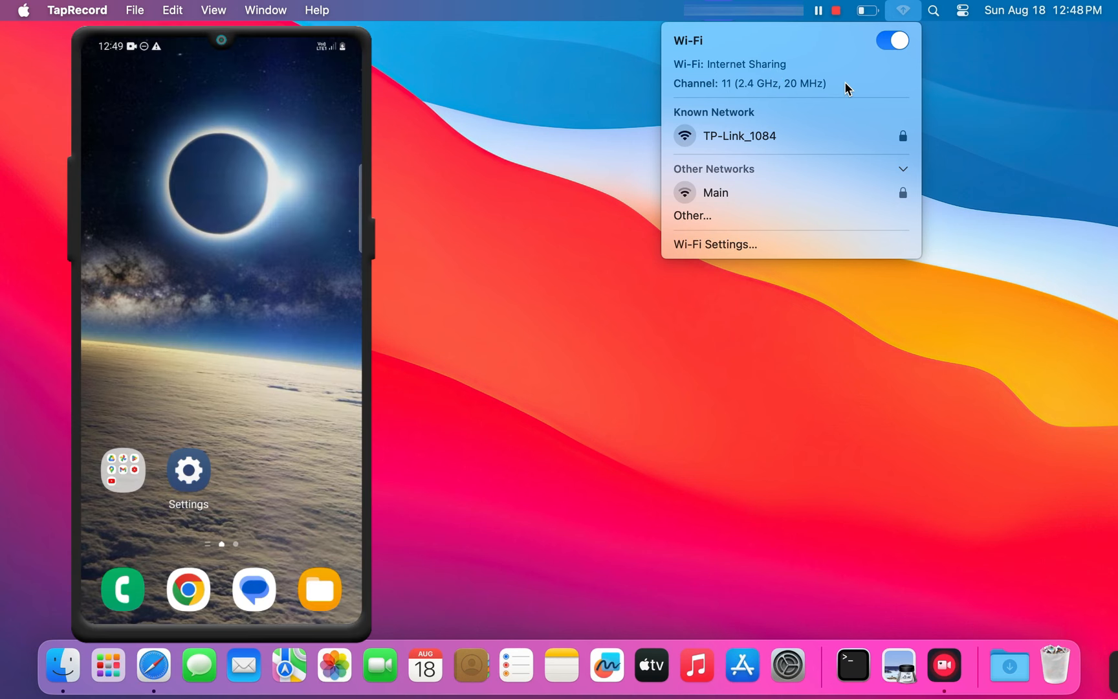
click(187, 470)
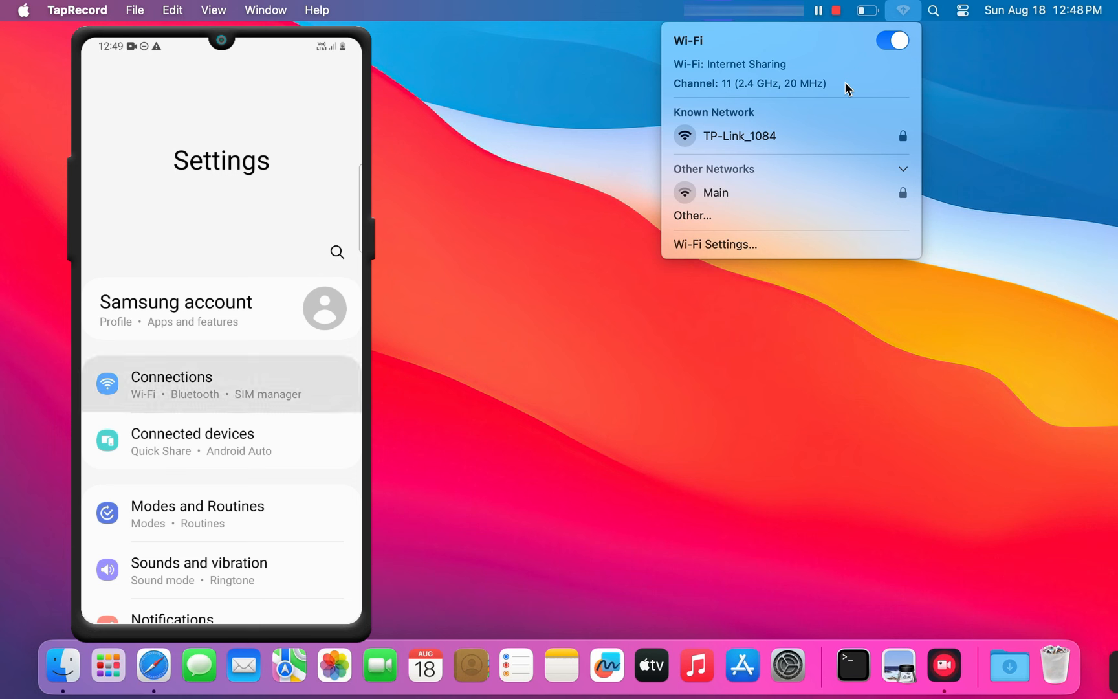
click(170, 383)
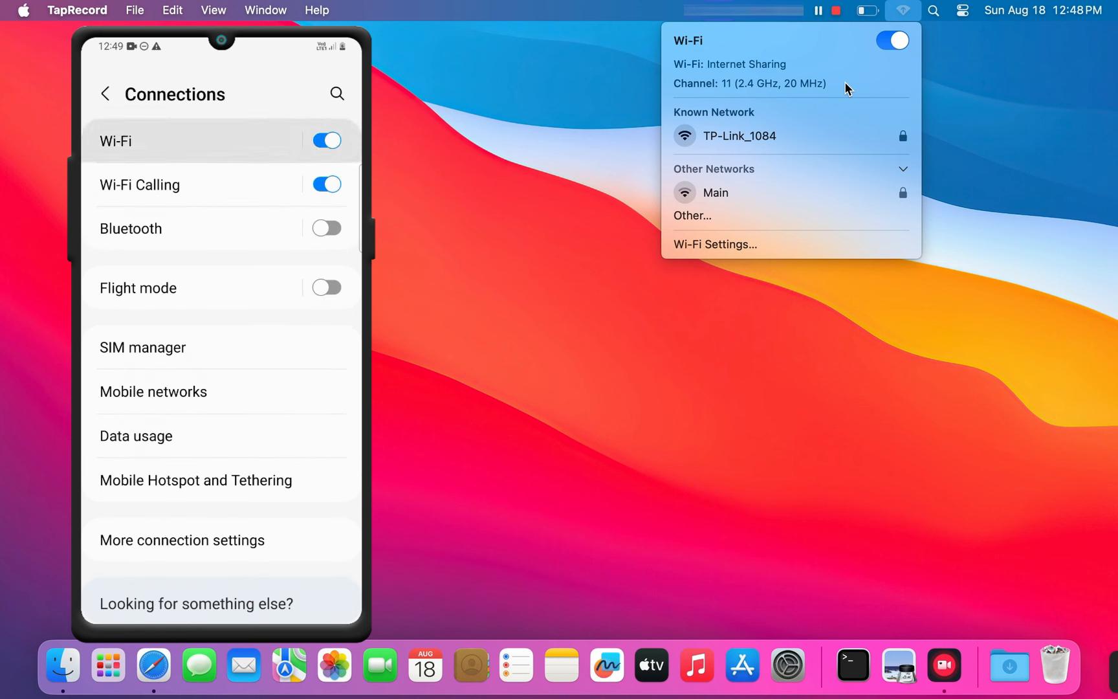
click(117, 139)
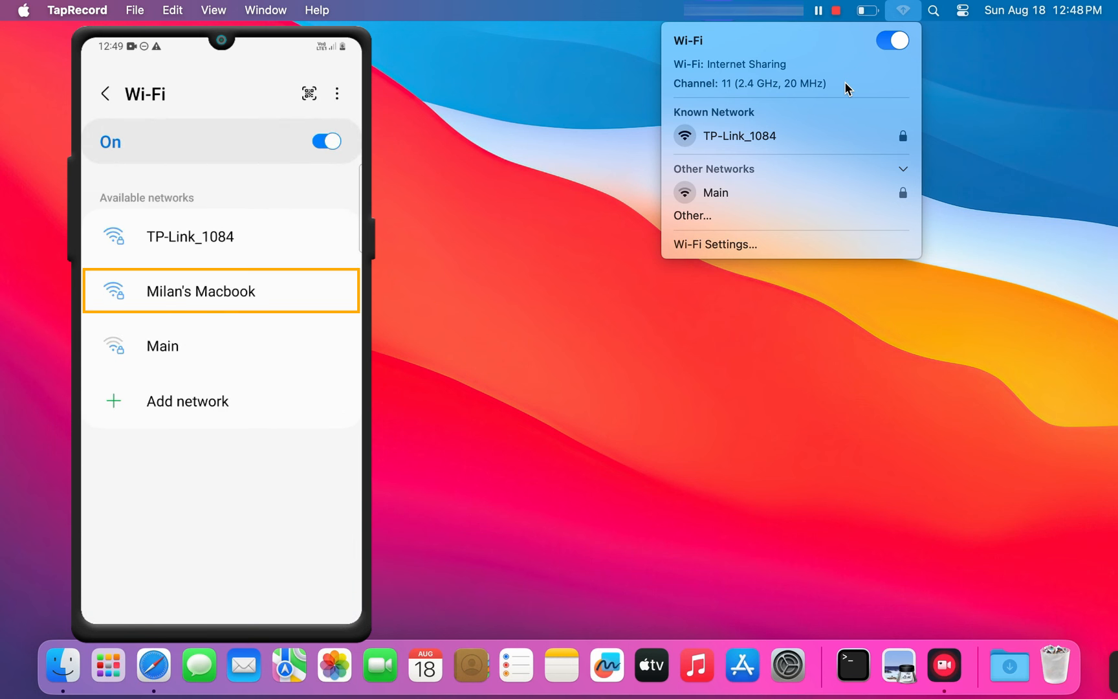
click(200, 291)
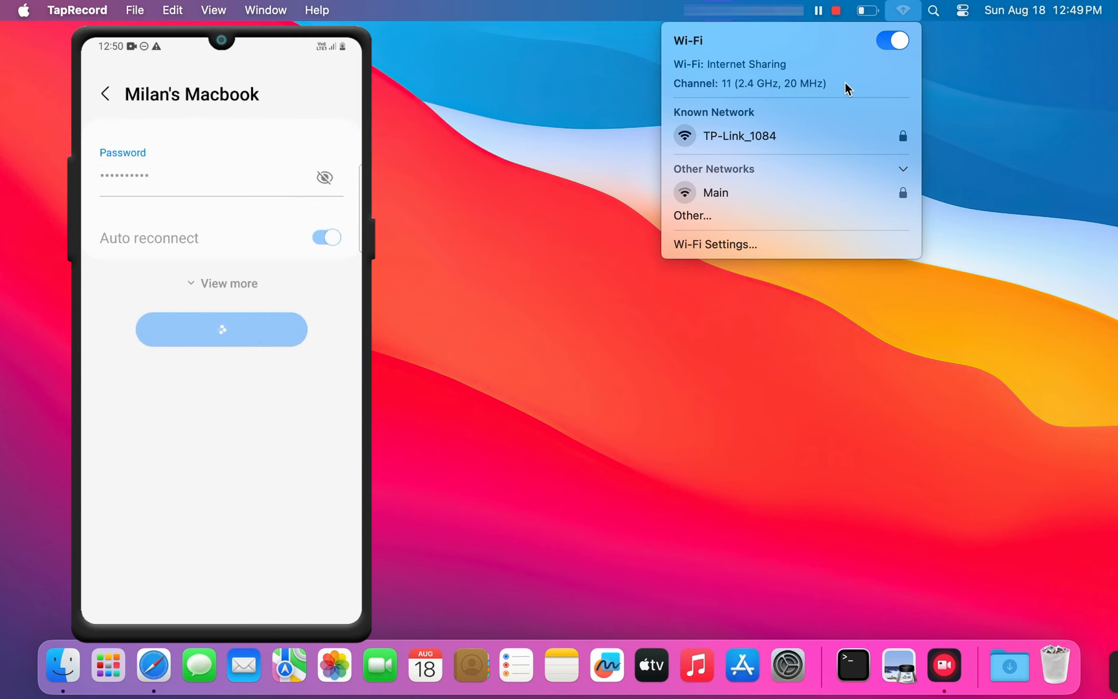
click(104, 93)
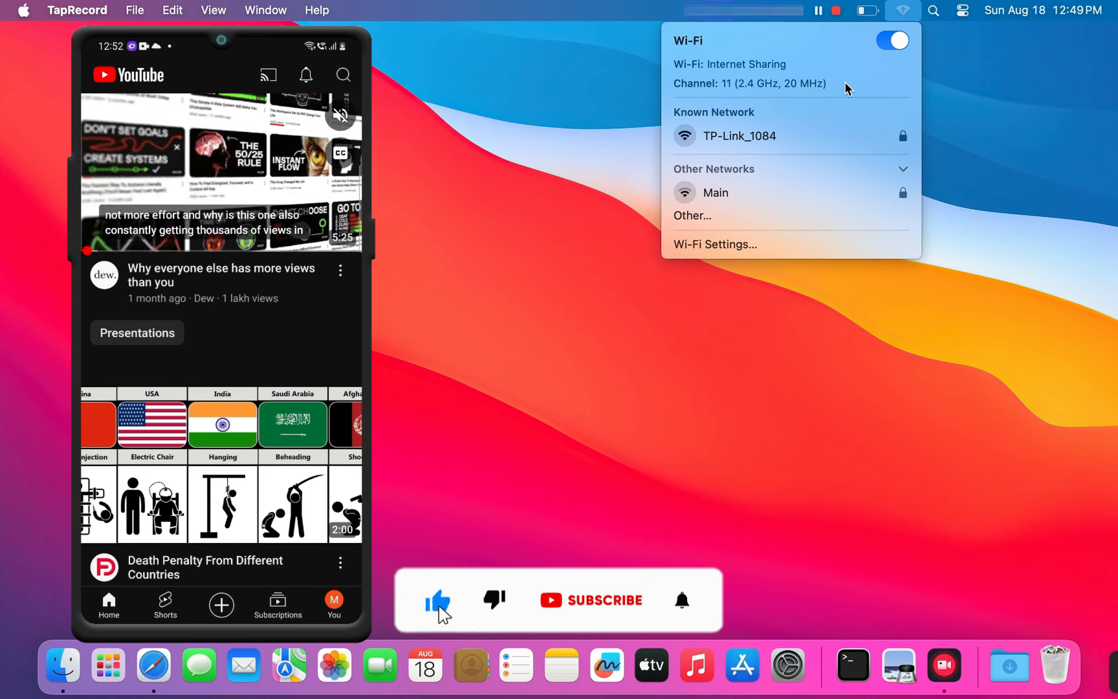
click(590, 600)
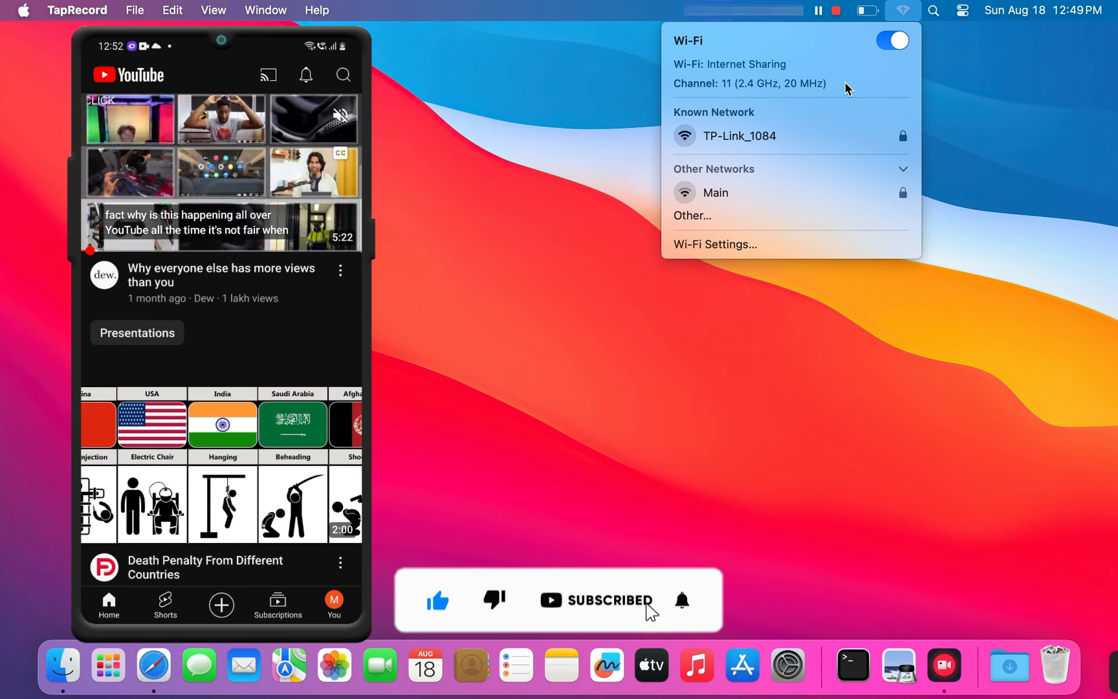